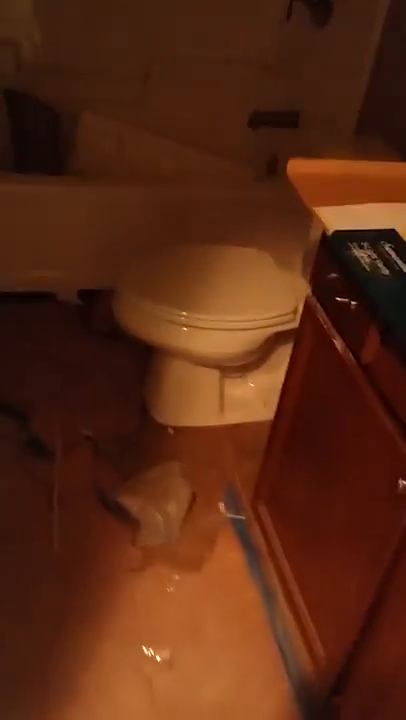
pyautogui.moveTo(204, 360)
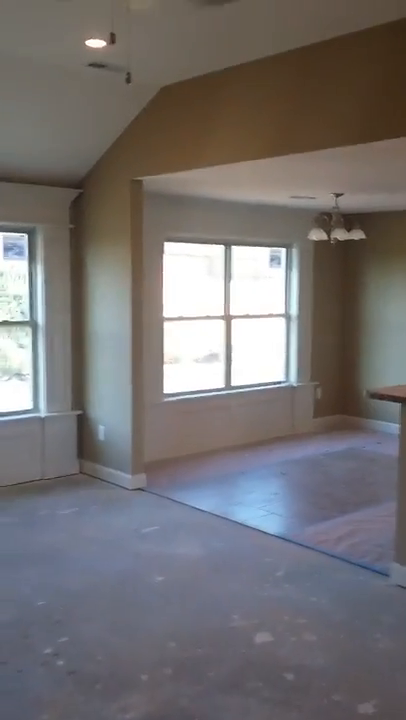
pyautogui.hscroll(3)
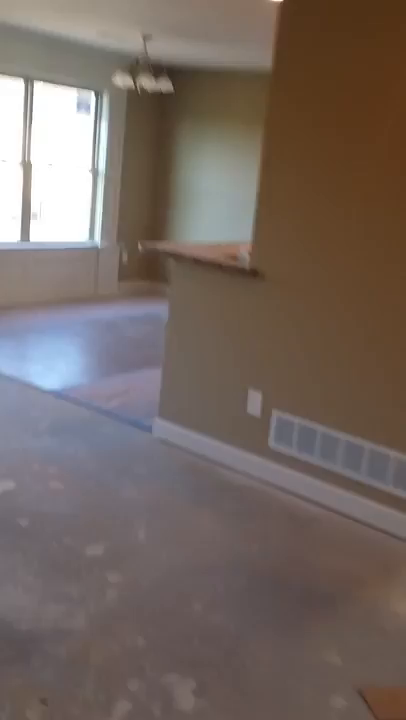